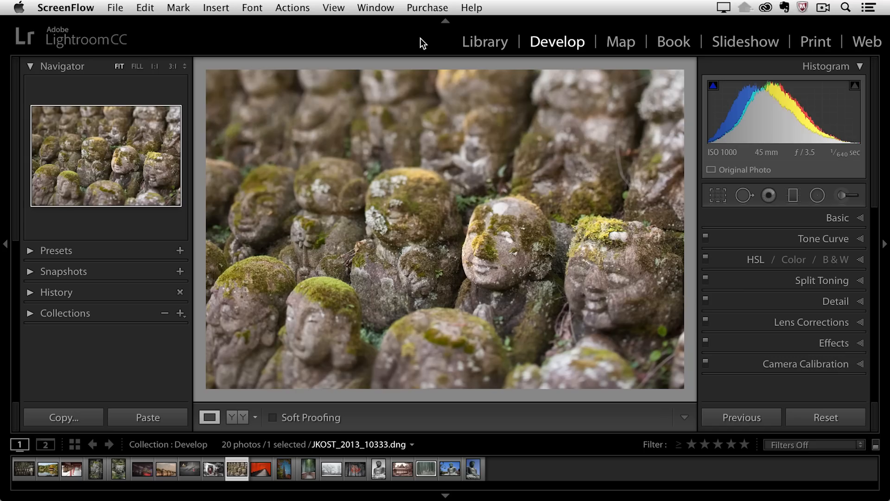
mouse_move(795, 197)
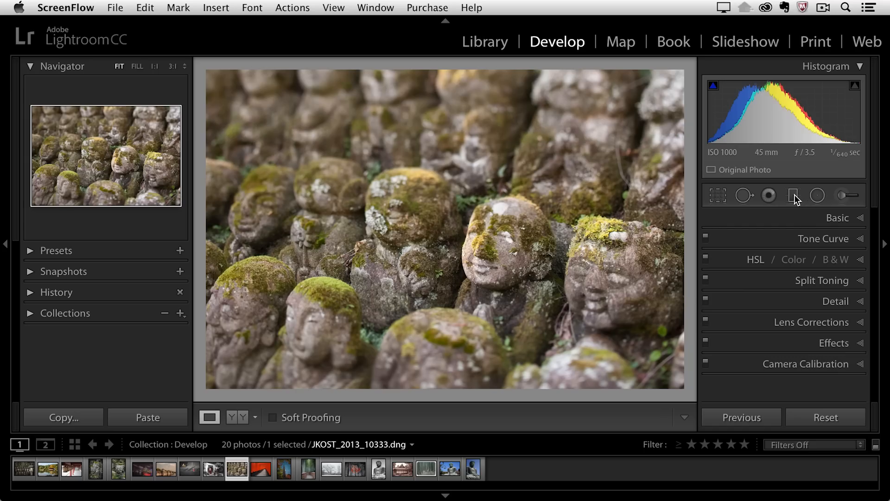
Show the graduated filter sliders: Contrast -67, Highlights 48, Clarity -53, Saturation -100.
click(794, 195)
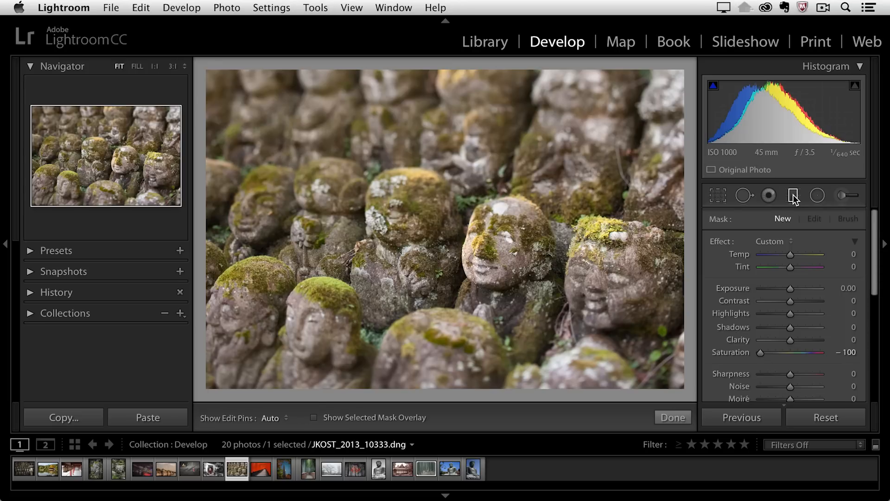
mouse_move(793, 195)
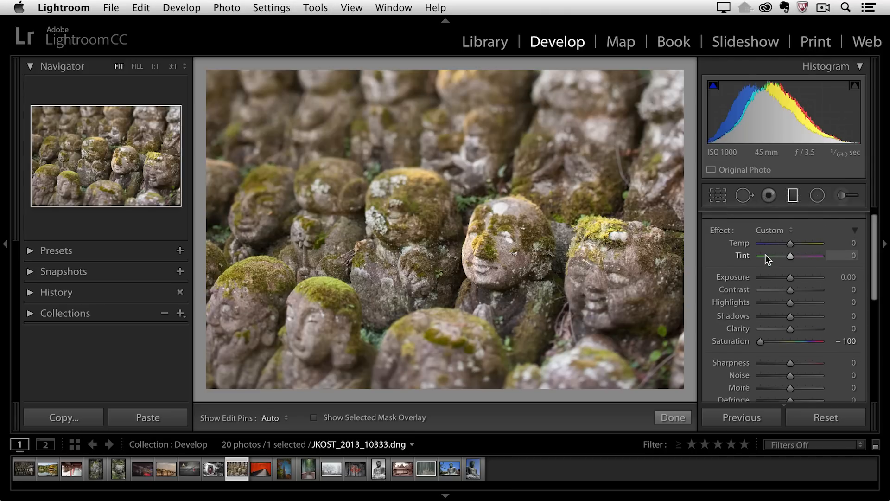
mouse_move(754, 251)
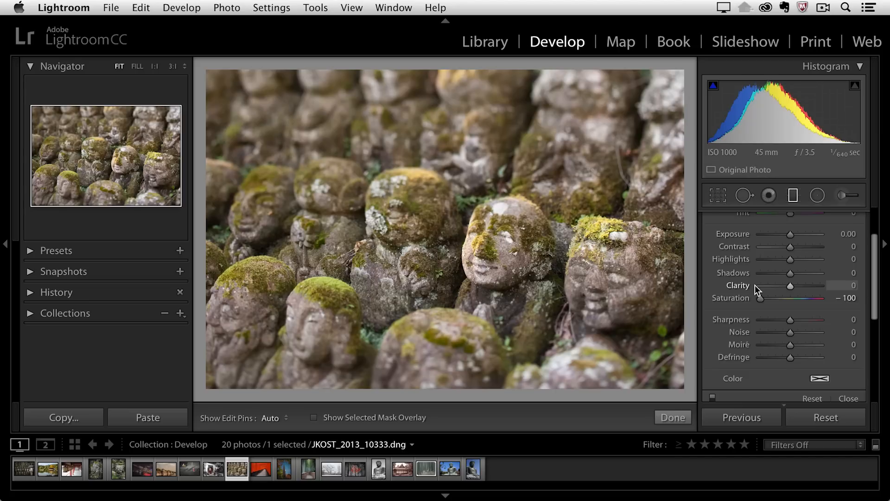
scroll(up, 3)
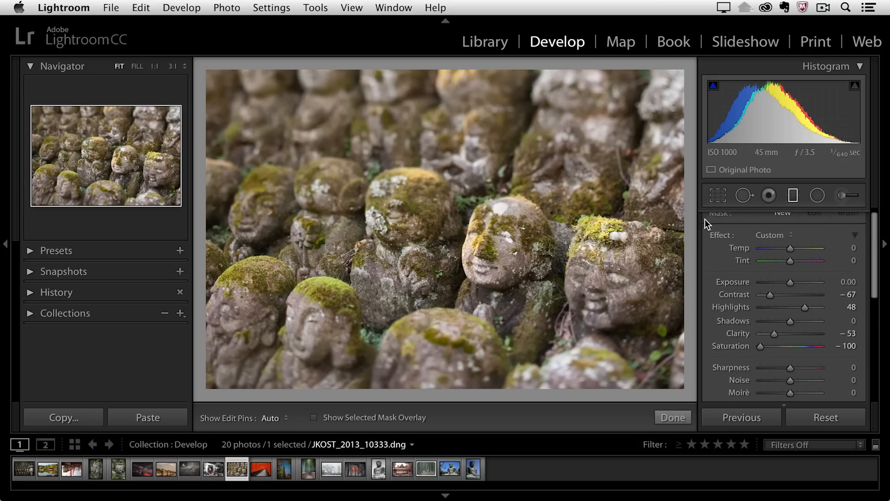
Reset the graduated filter's Effect sliders to zero via the Effect label.
click(824, 417)
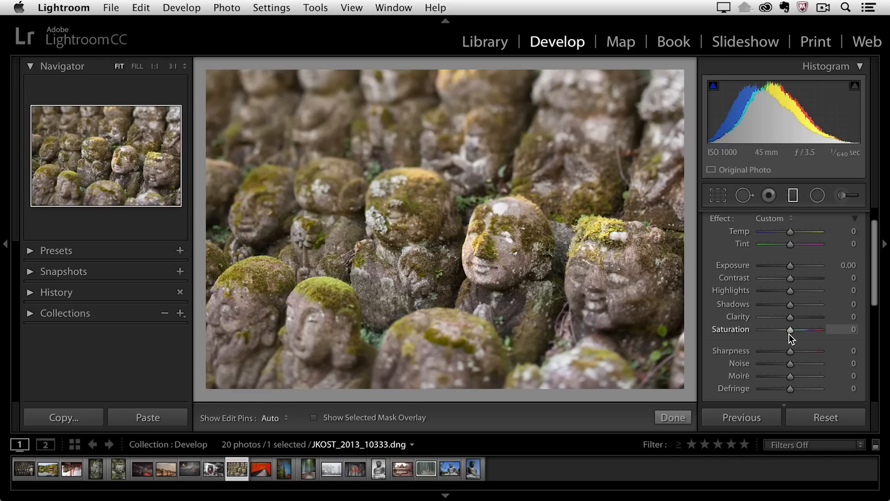
mouse_move(619, 137)
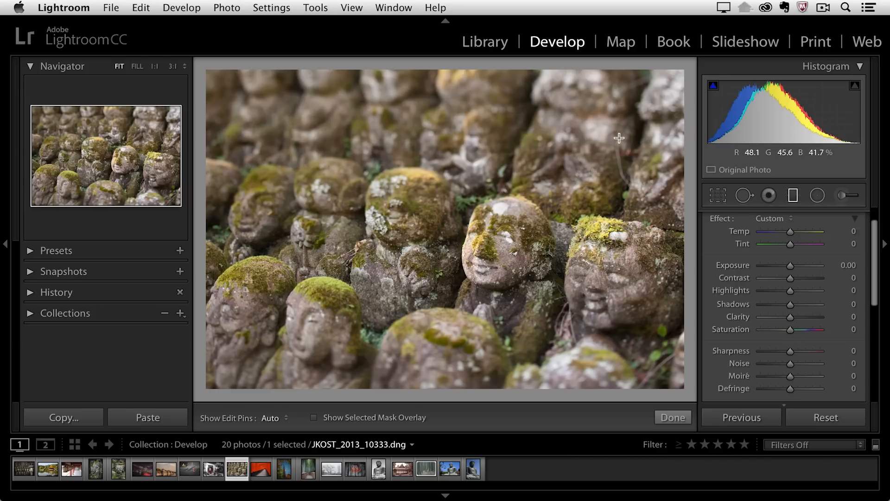
mouse_move(496, 250)
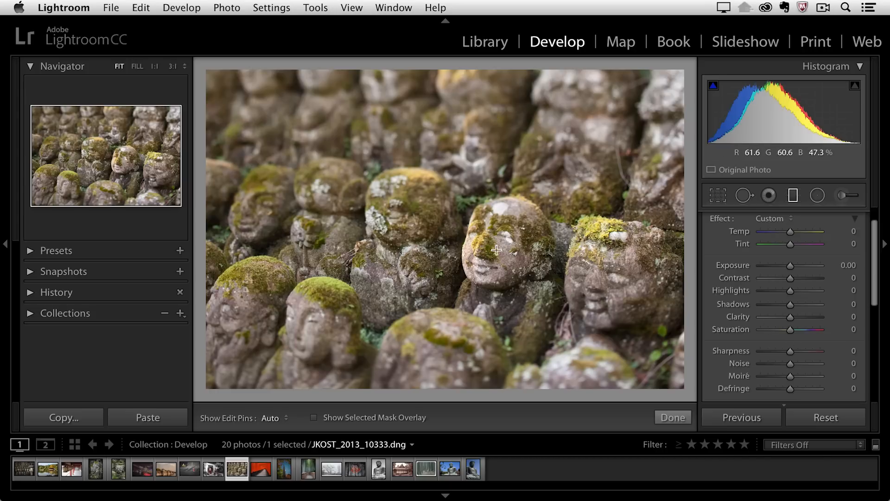
mouse_move(623, 277)
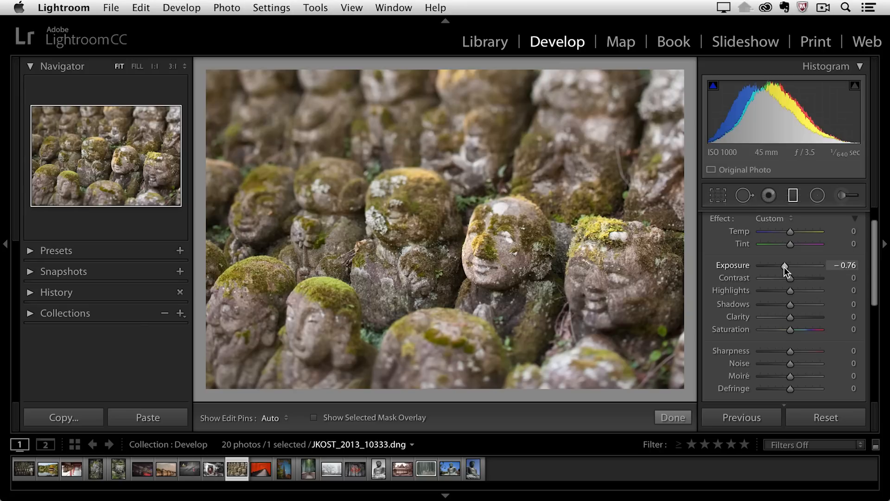
mouse_move(770, 272)
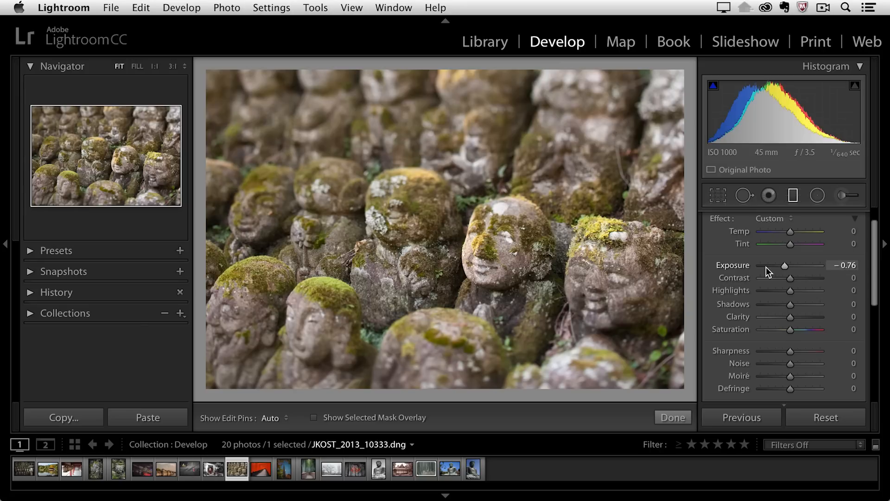
mouse_move(499, 126)
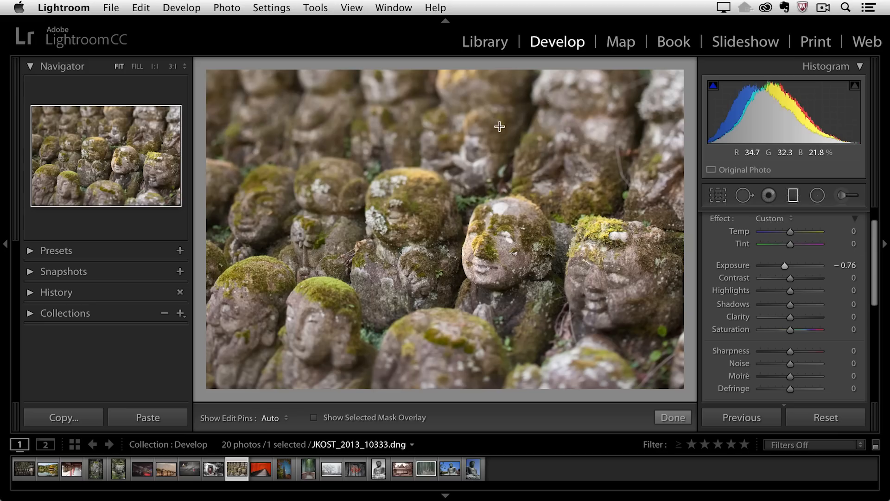
mouse_move(508, 113)
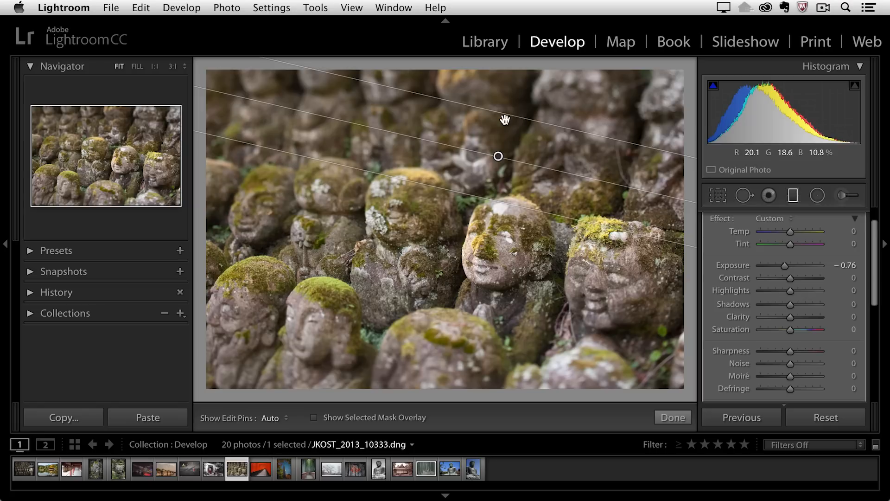
mouse_move(516, 113)
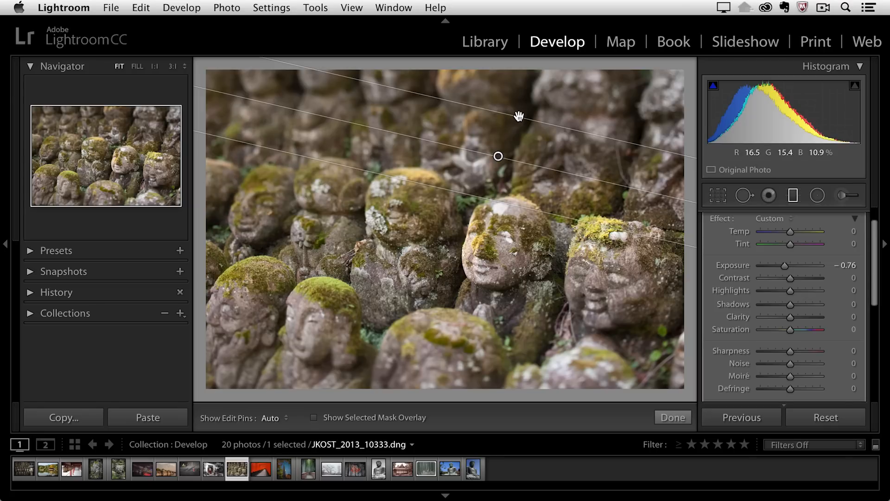
mouse_move(569, 102)
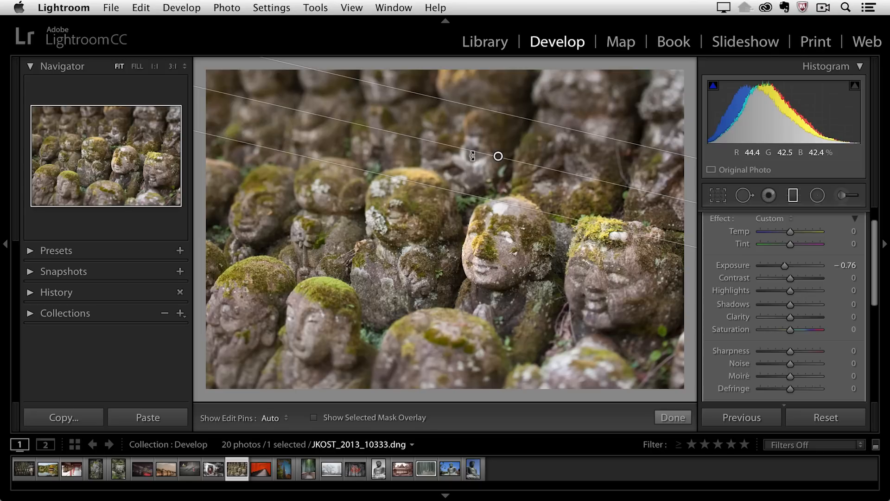
mouse_move(460, 191)
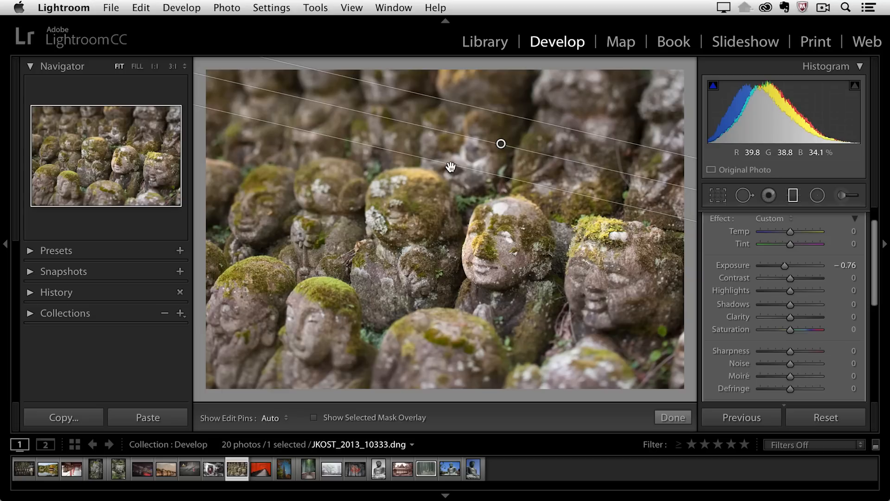
mouse_move(611, 172)
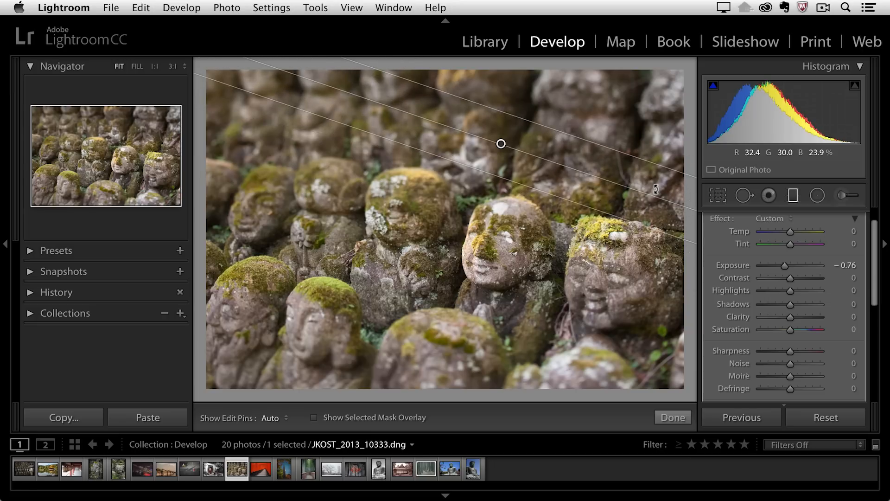
mouse_move(825, 291)
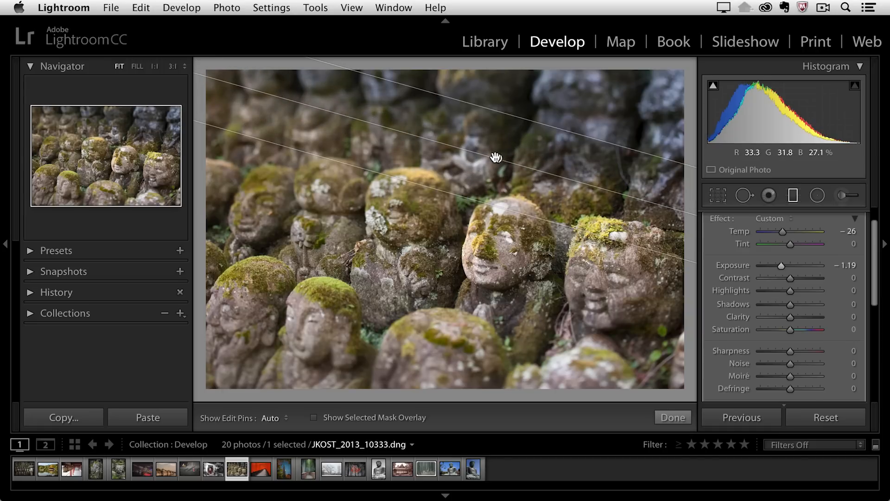
mouse_move(499, 159)
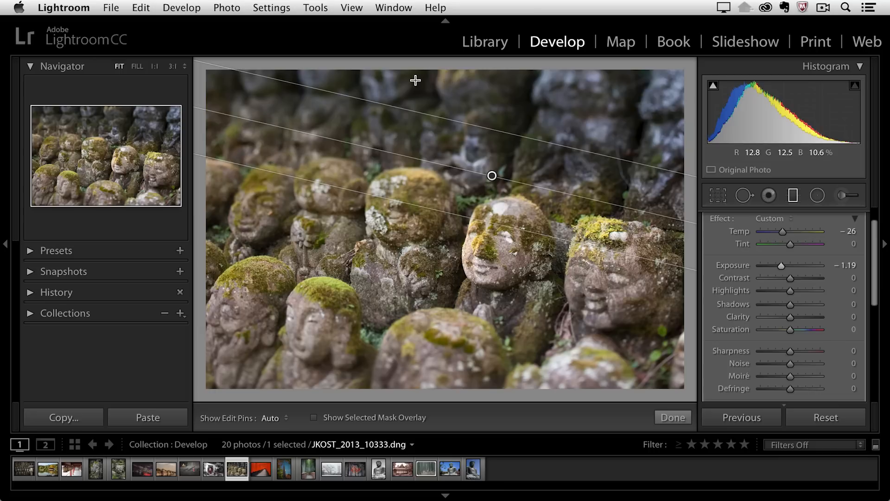
mouse_move(546, 96)
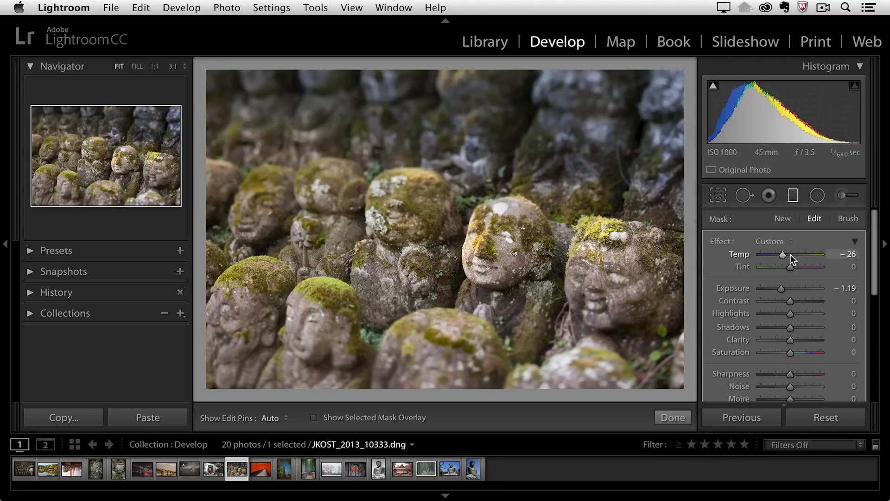
mouse_move(809, 226)
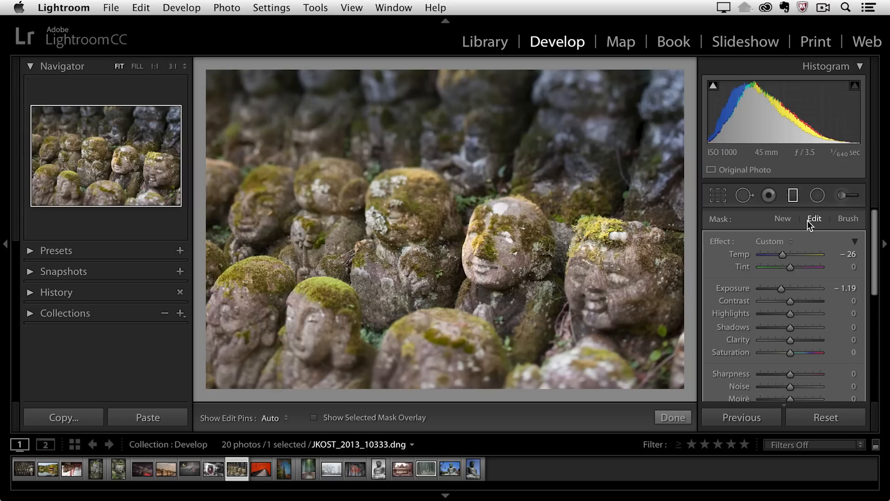
Commit the current graduated filter and start a new one from the Mask section.
click(783, 218)
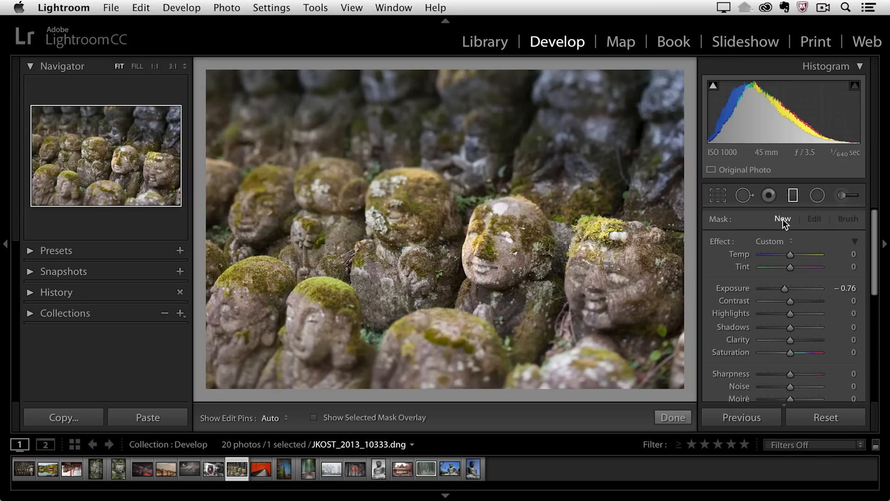
mouse_move(781, 306)
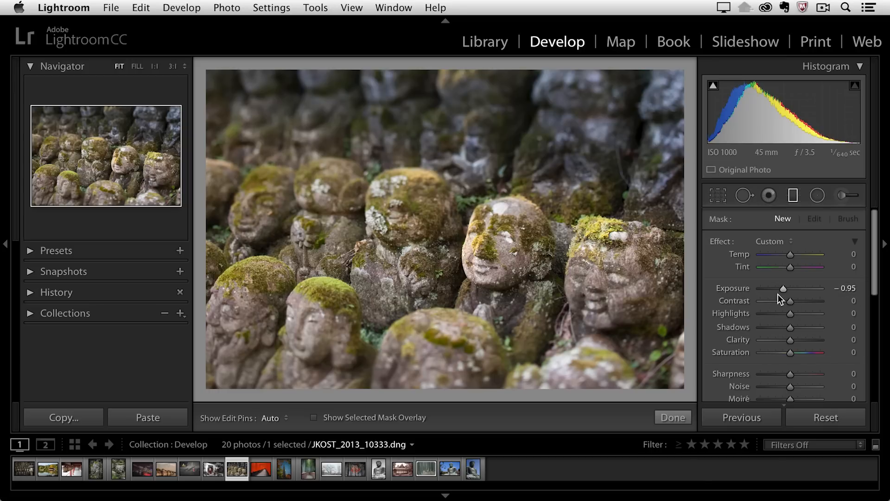
mouse_move(364, 326)
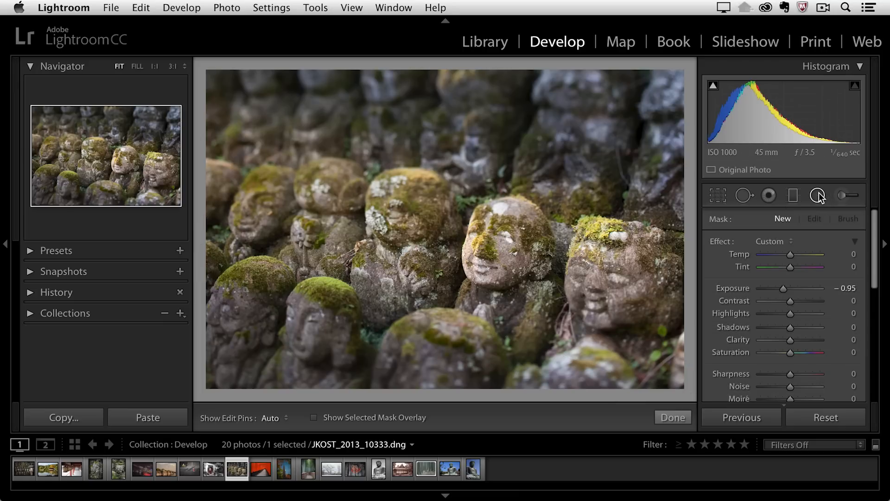
Switch to the Radial Filter tool on the torii tunnel photo.
click(262, 469)
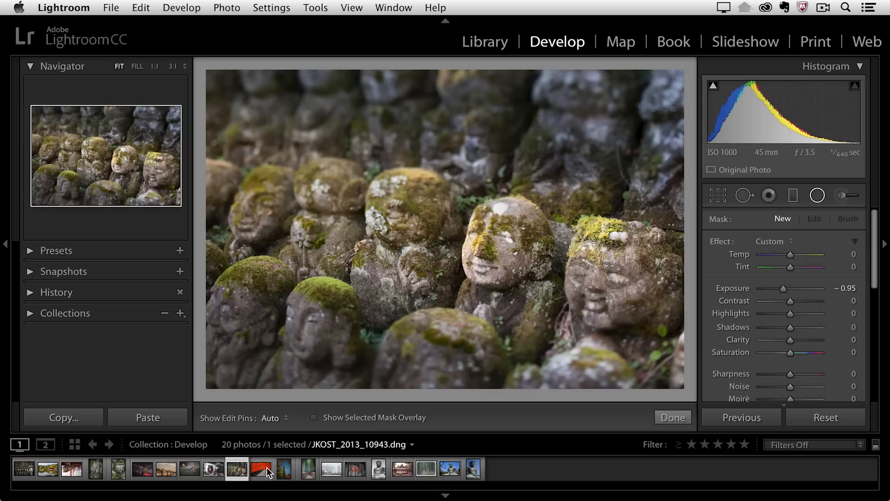
click(261, 469)
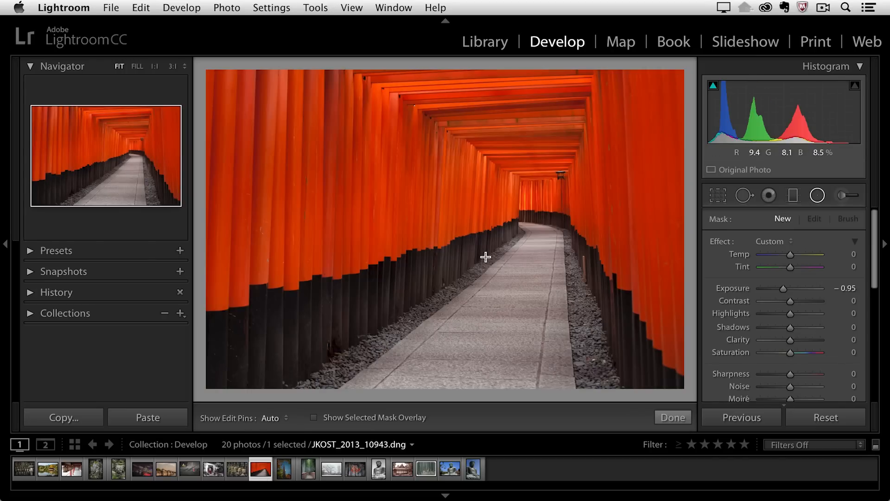
mouse_move(509, 207)
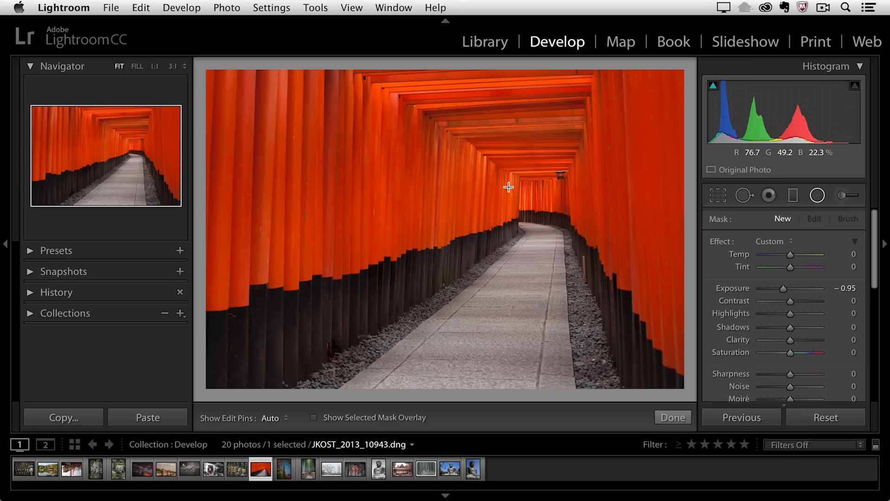
mouse_move(458, 284)
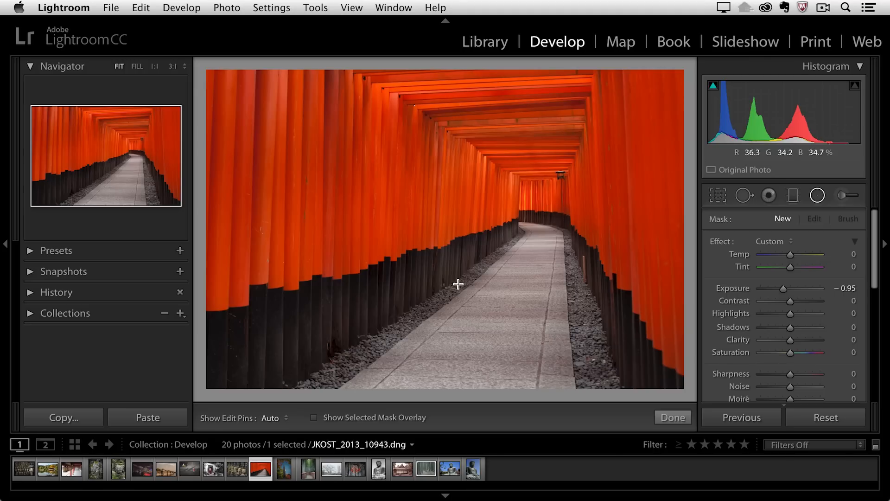
mouse_move(550, 205)
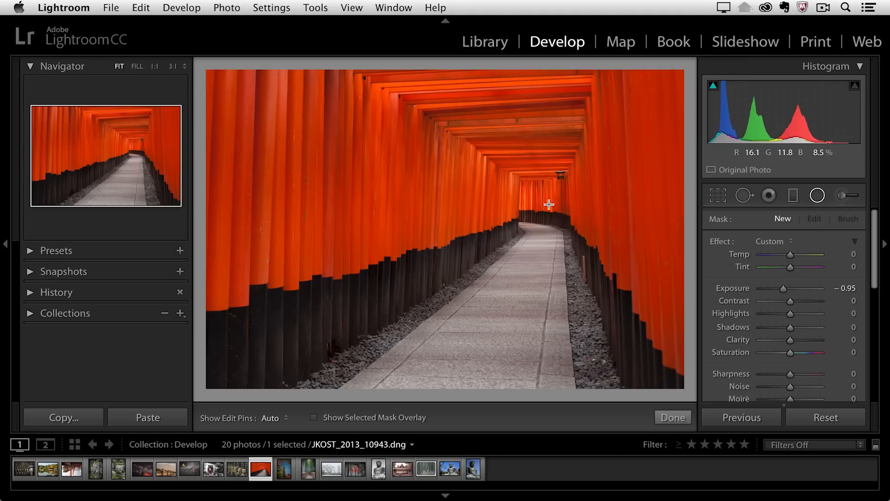
mouse_move(658, 226)
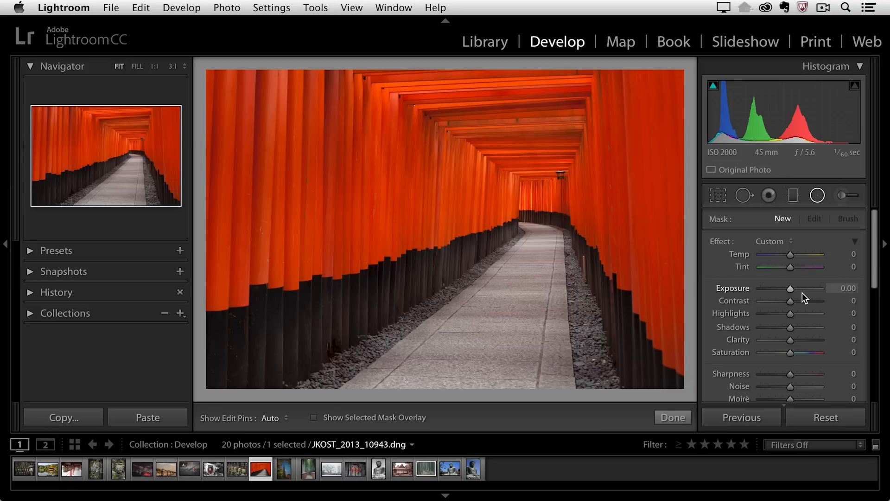
mouse_move(537, 220)
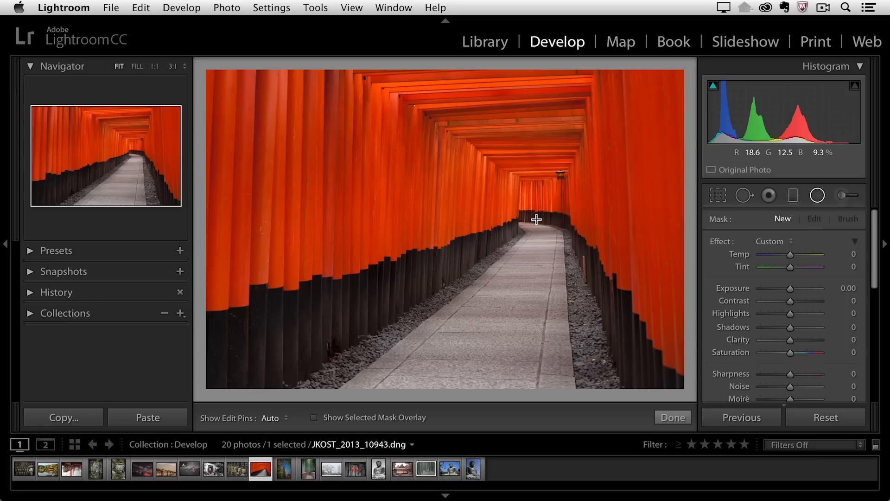
mouse_move(543, 230)
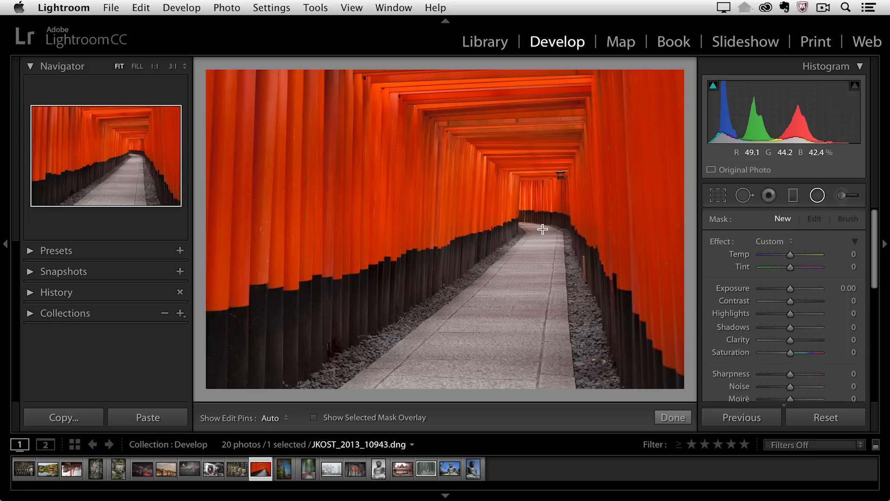
mouse_move(681, 331)
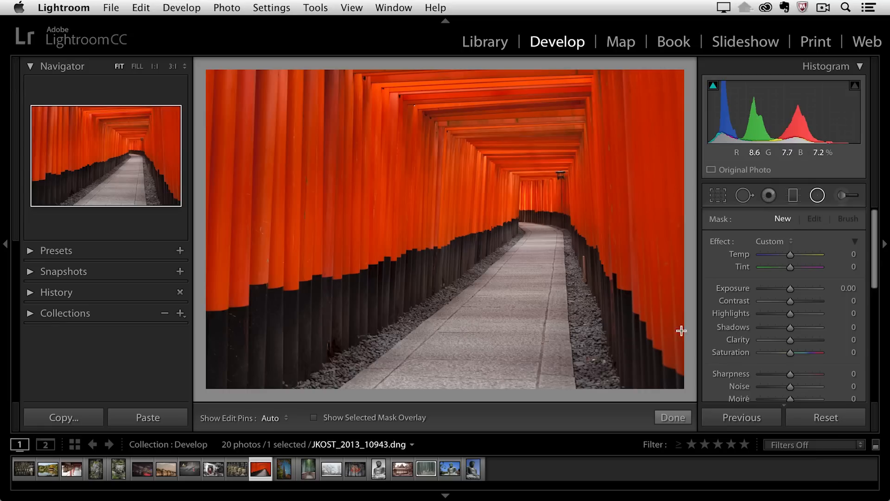
mouse_move(592, 344)
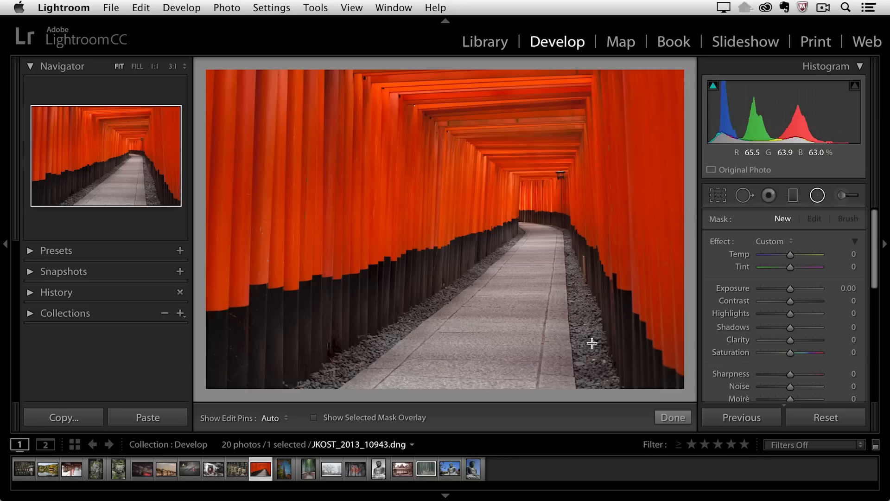
mouse_move(791, 292)
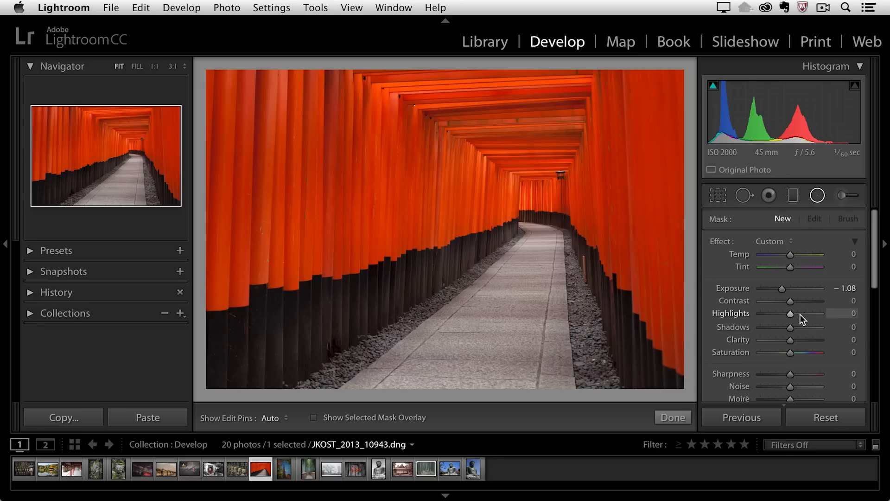
Place a darkening ellipse around the tunnel's far end and toggle it to compare.
scroll(down, 3)
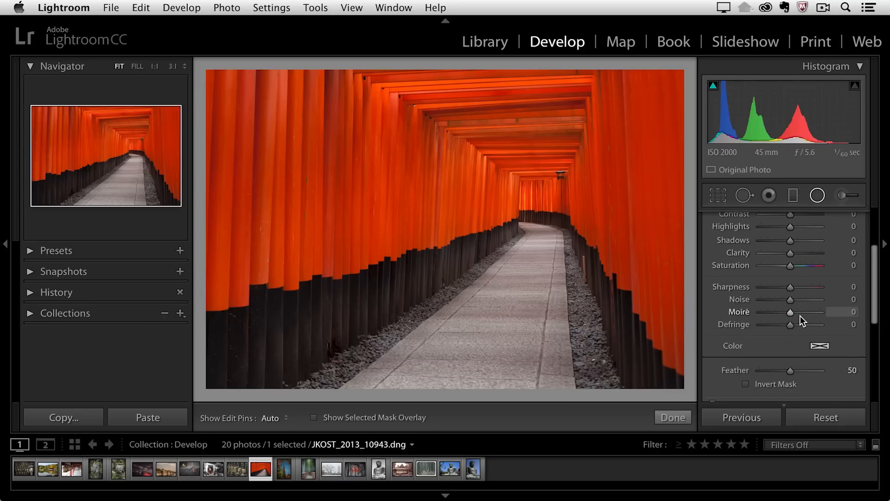
scroll(down, 3)
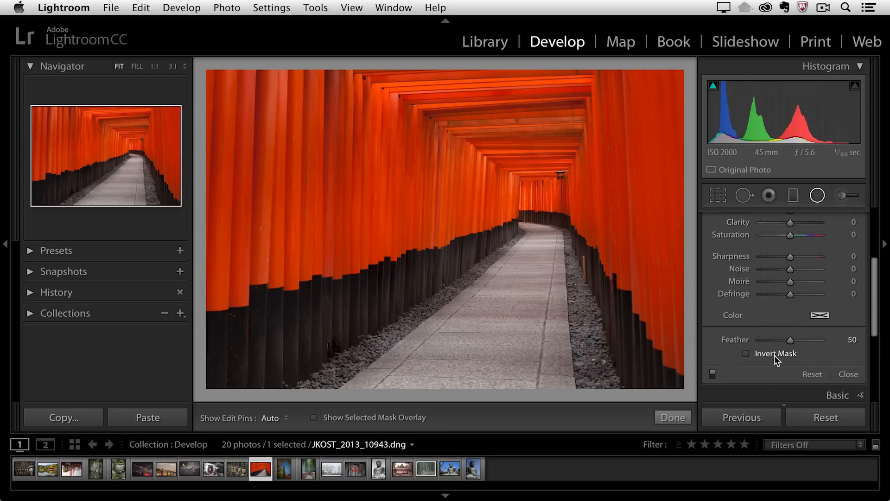
mouse_move(537, 202)
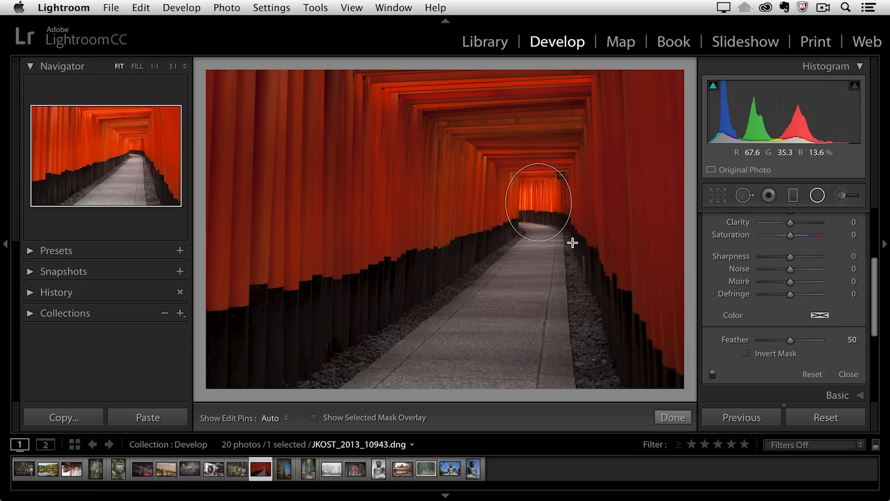
click(539, 201)
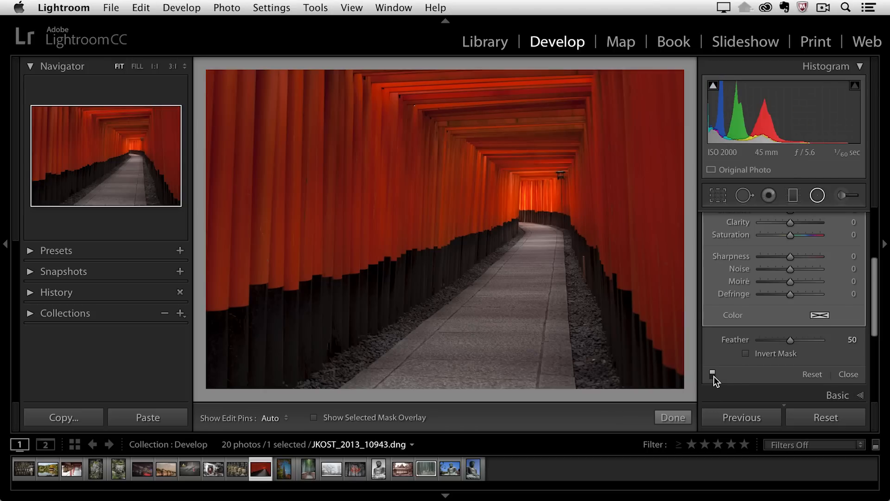
click(713, 374)
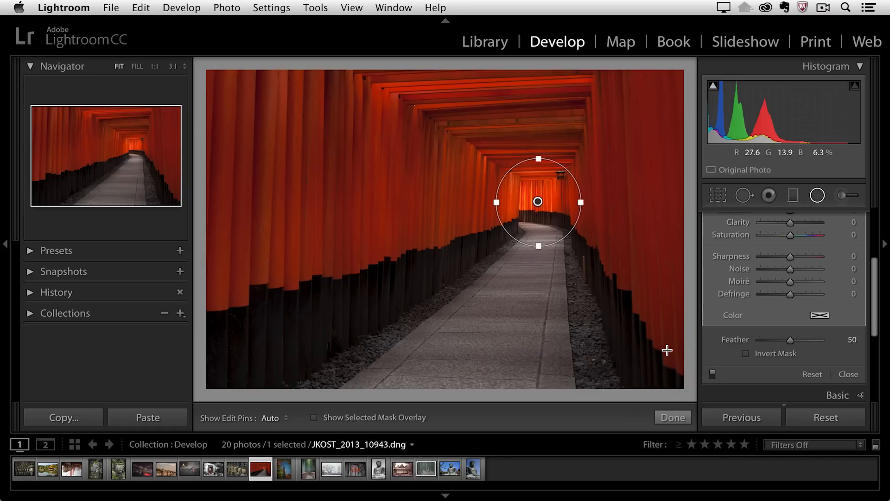
mouse_move(665, 329)
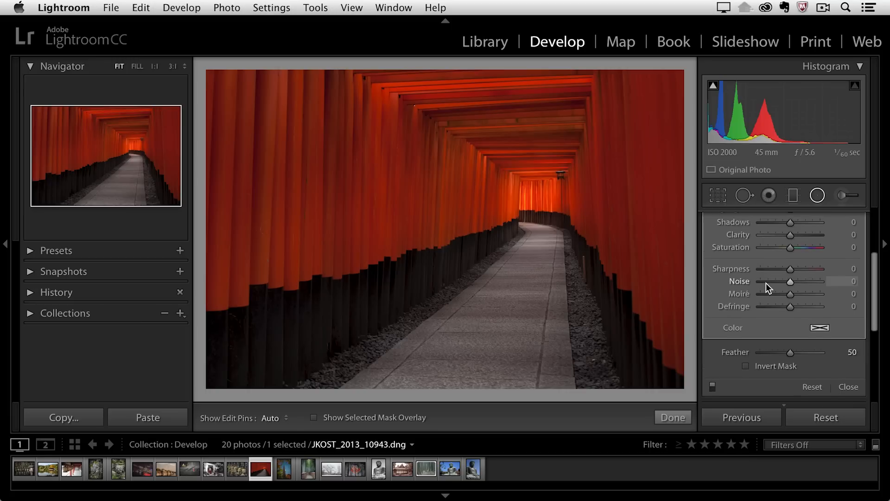
Lower the radial filter's Saturation and set Sharpness to -45.
scroll(up, 3)
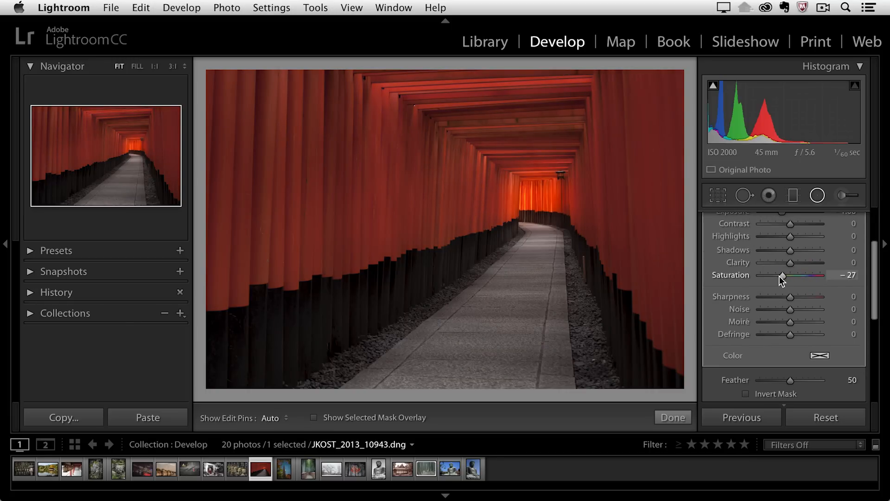
click(538, 201)
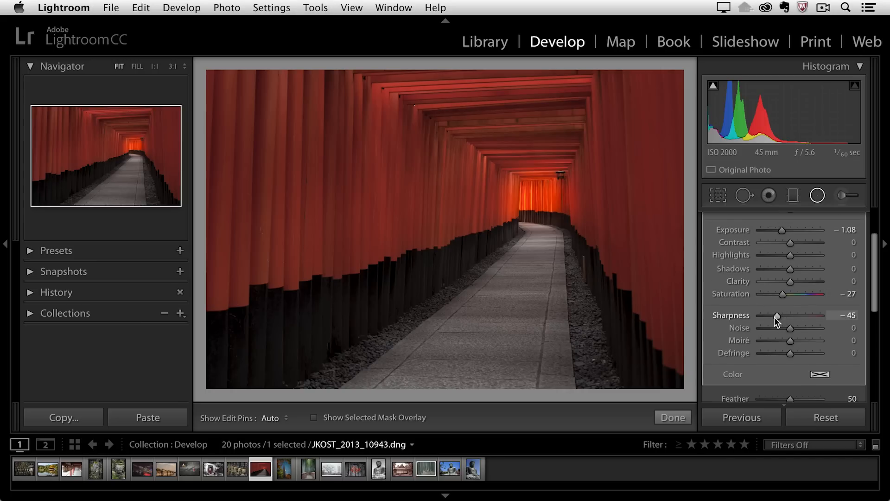
mouse_move(823, 379)
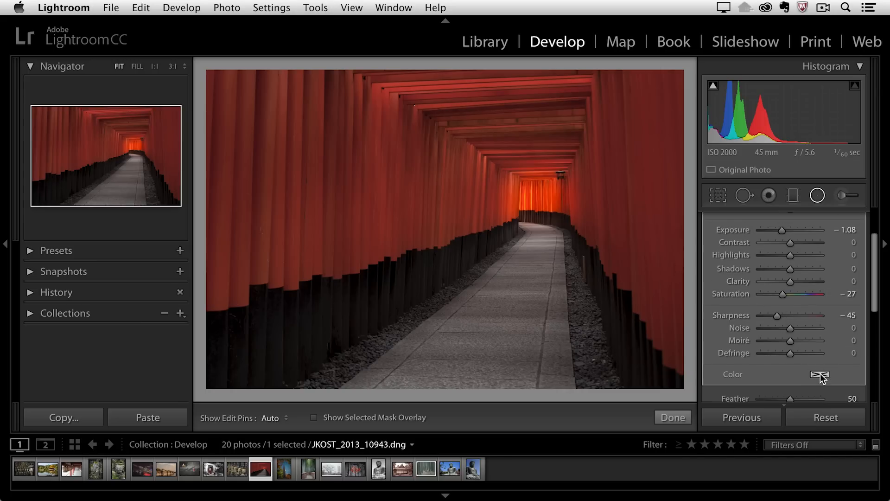
mouse_move(820, 376)
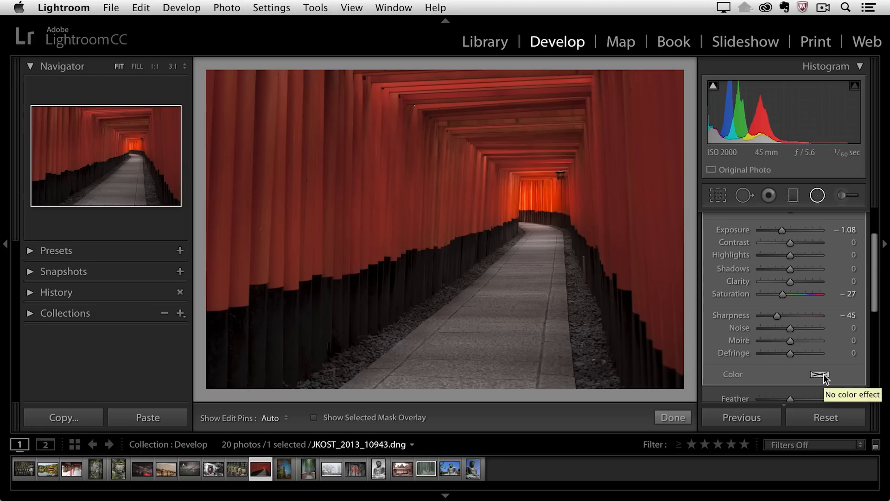
mouse_move(767, 332)
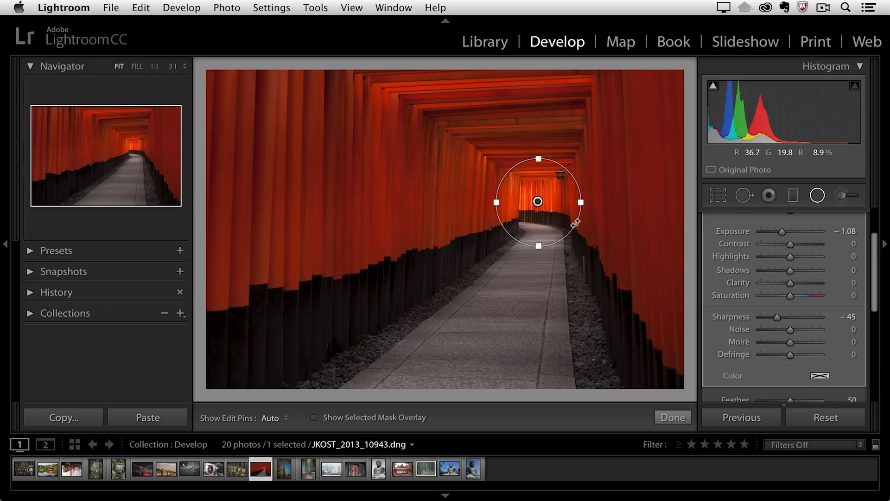
mouse_move(584, 201)
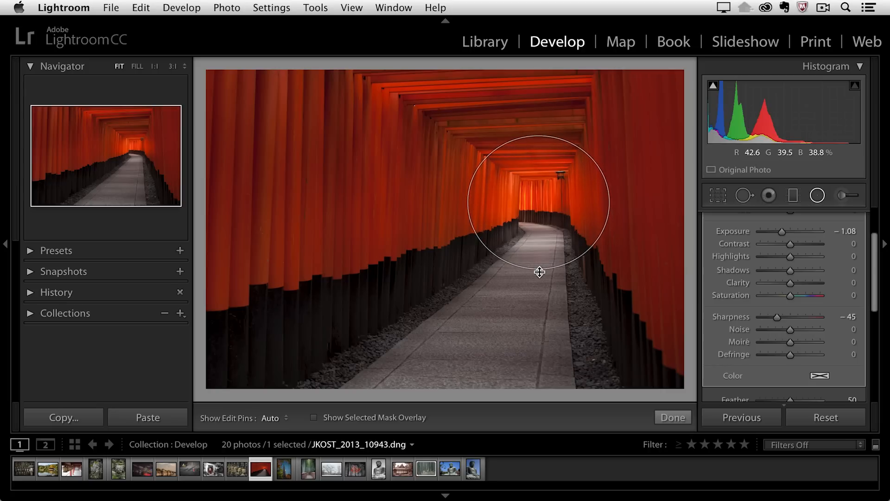
Resize and narrow the radial ellipse to fit around the bright tunnel end.
click(539, 201)
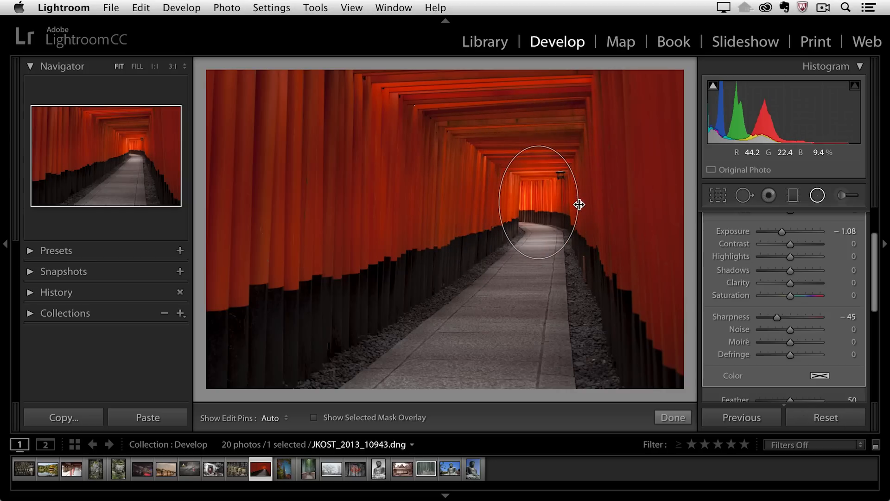
click(539, 201)
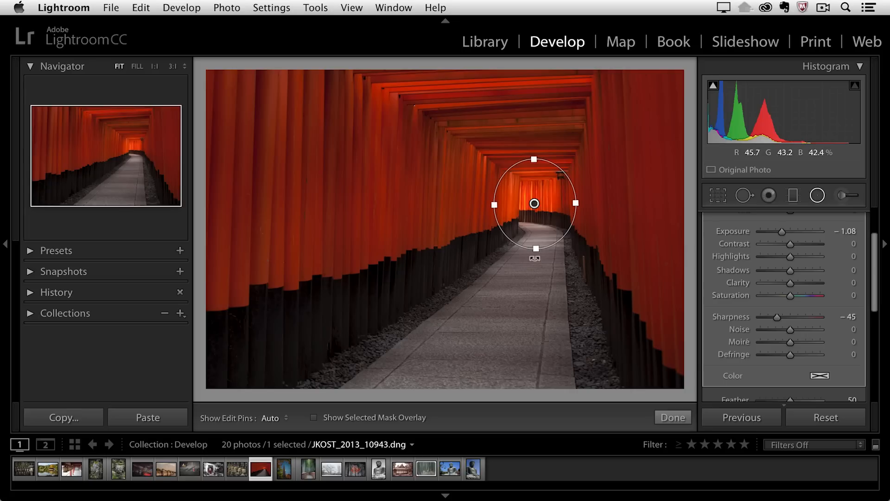
mouse_move(455, 316)
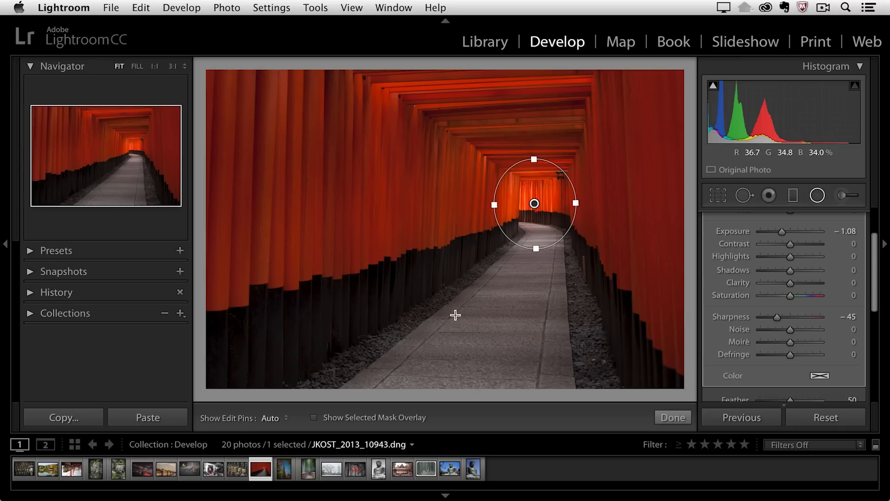
mouse_move(498, 323)
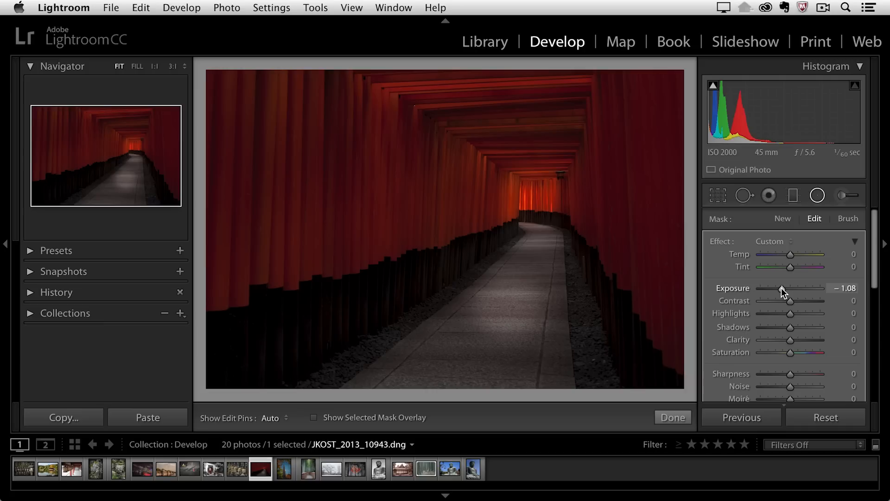
Commit the tunnel-end filter and start a new radial filter.
click(508, 307)
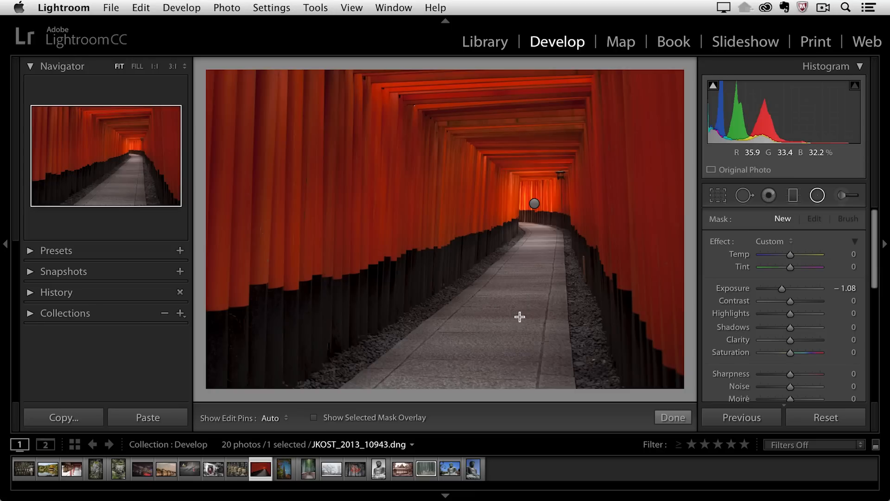
mouse_move(711, 321)
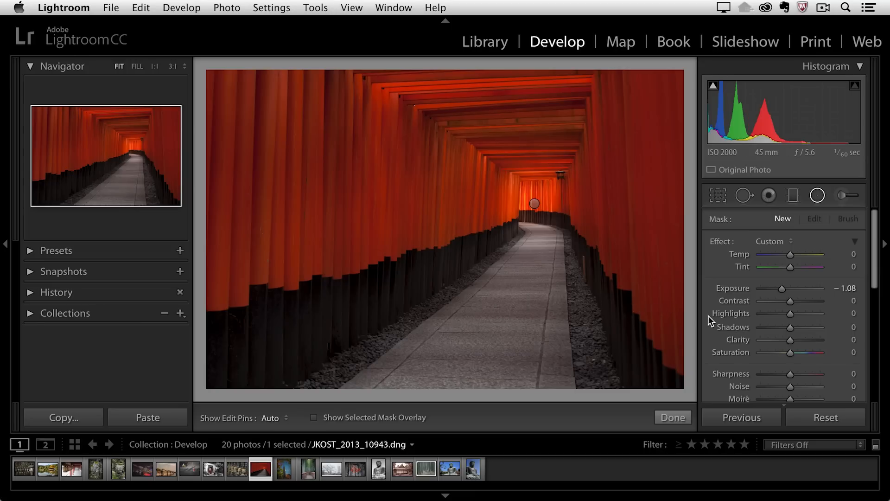
mouse_move(770, 300)
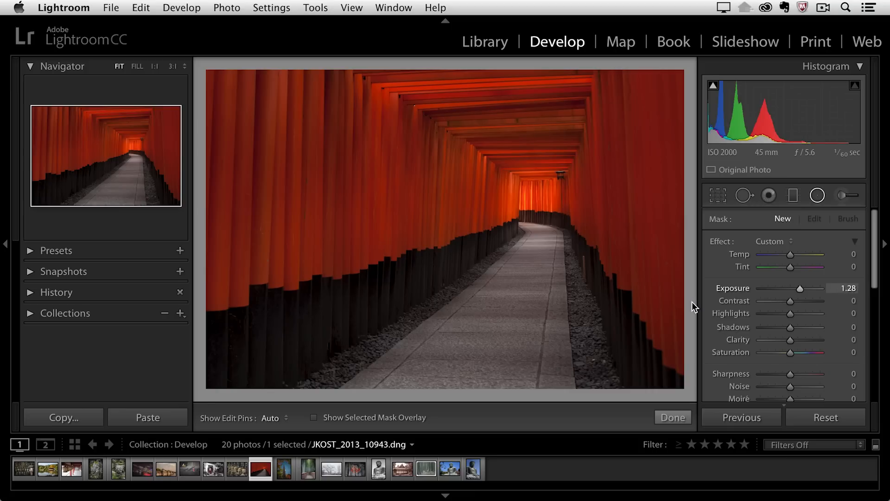
Set the new radial filter's Exposure to +1.28 and enable Invert Mask.
click(534, 203)
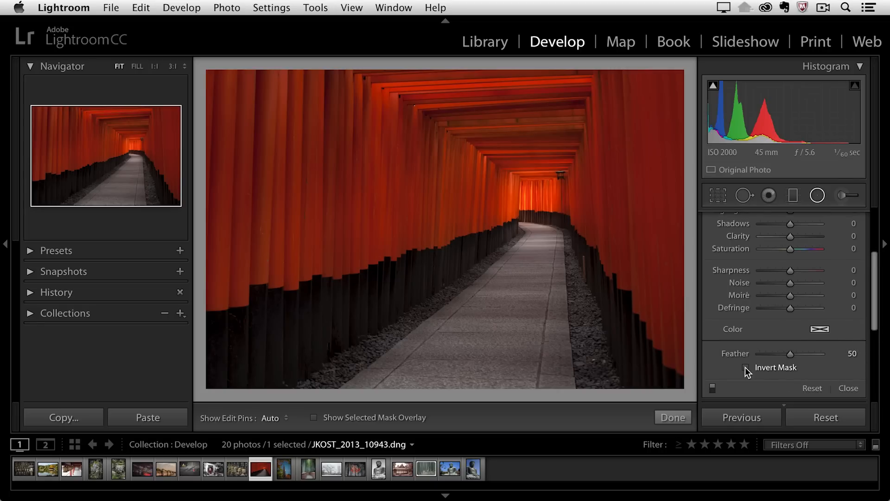
click(747, 366)
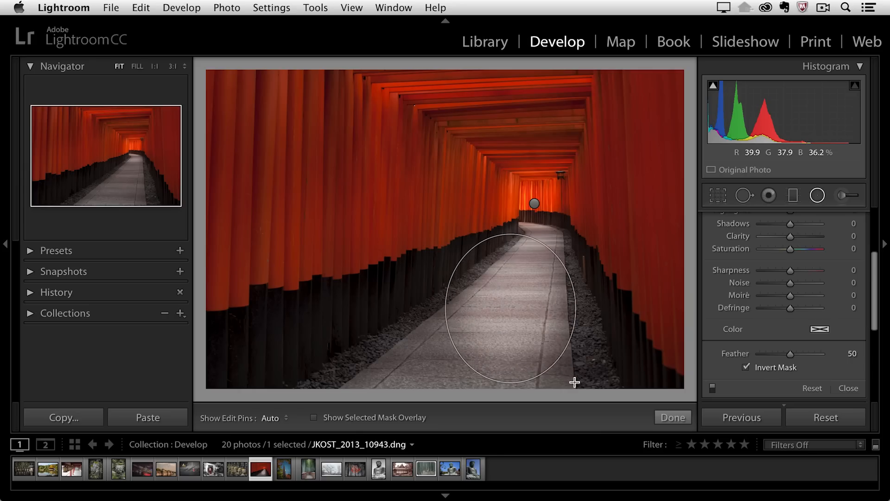
Draw the inverted +1.28 exposure ellipse over the stone walkway.
click(510, 308)
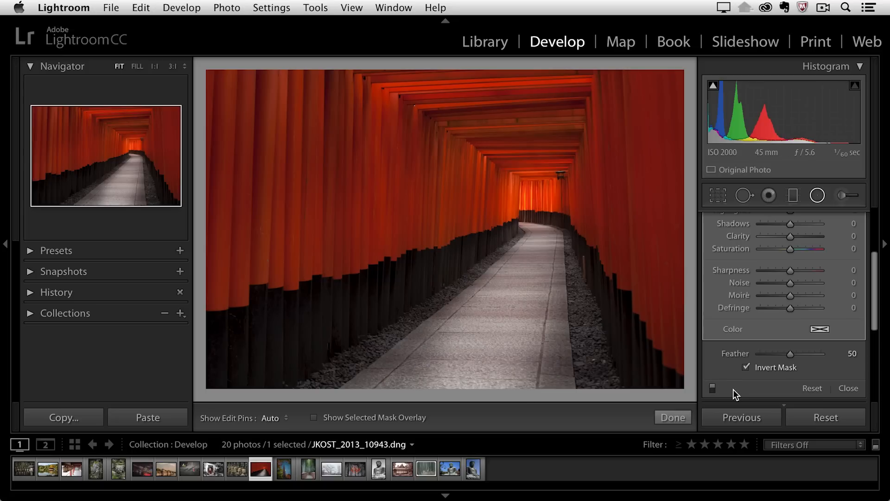
mouse_move(724, 394)
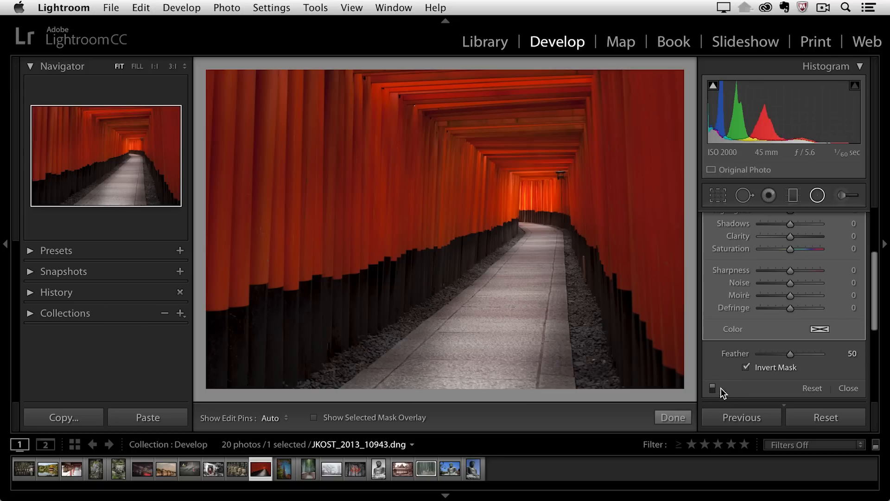